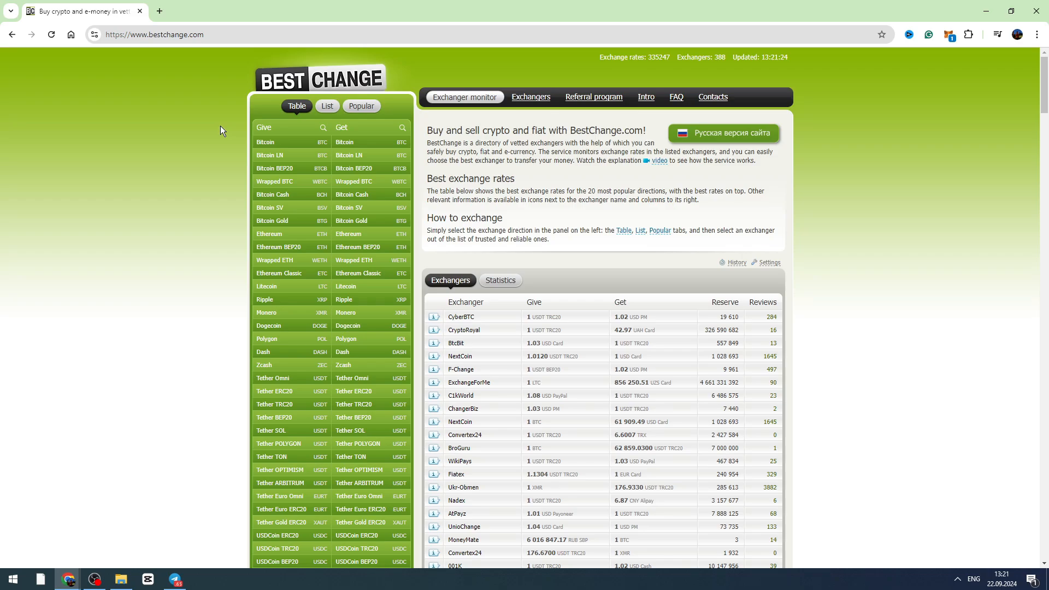
mouse_move(286, 338)
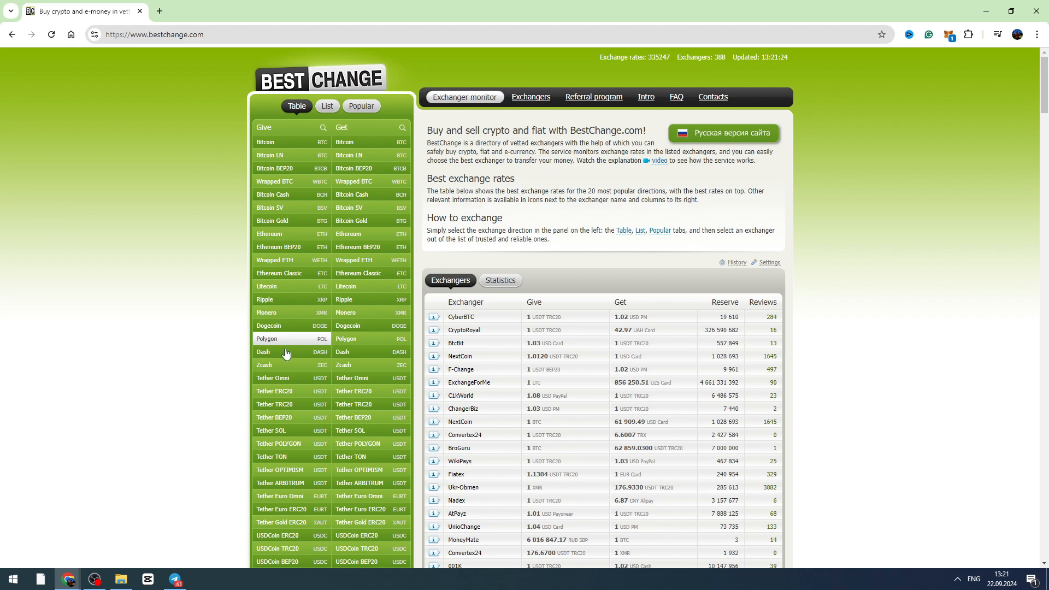
mouse_move(267, 339)
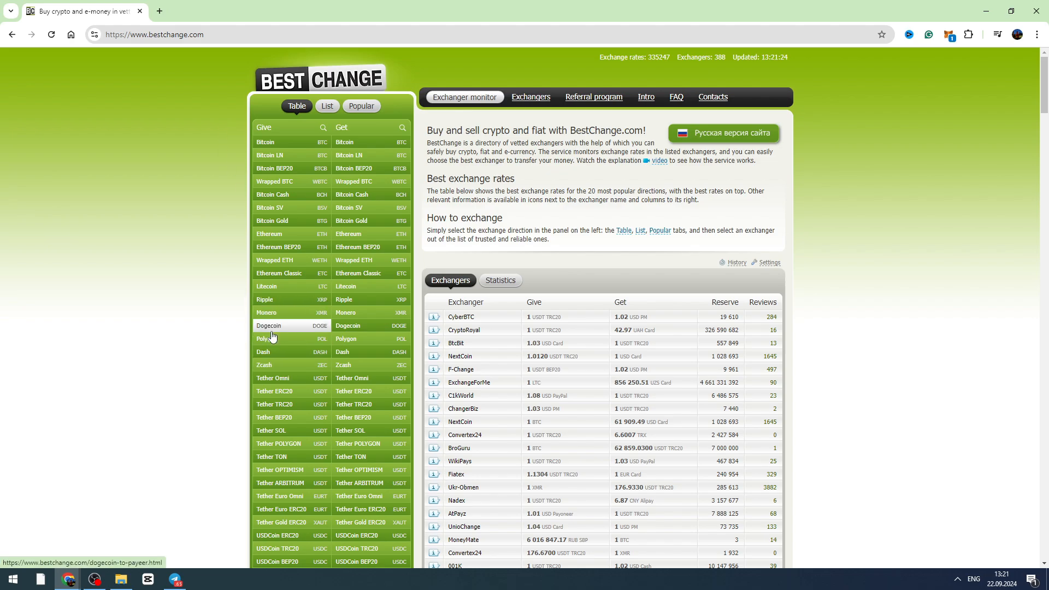
mouse_move(181, 227)
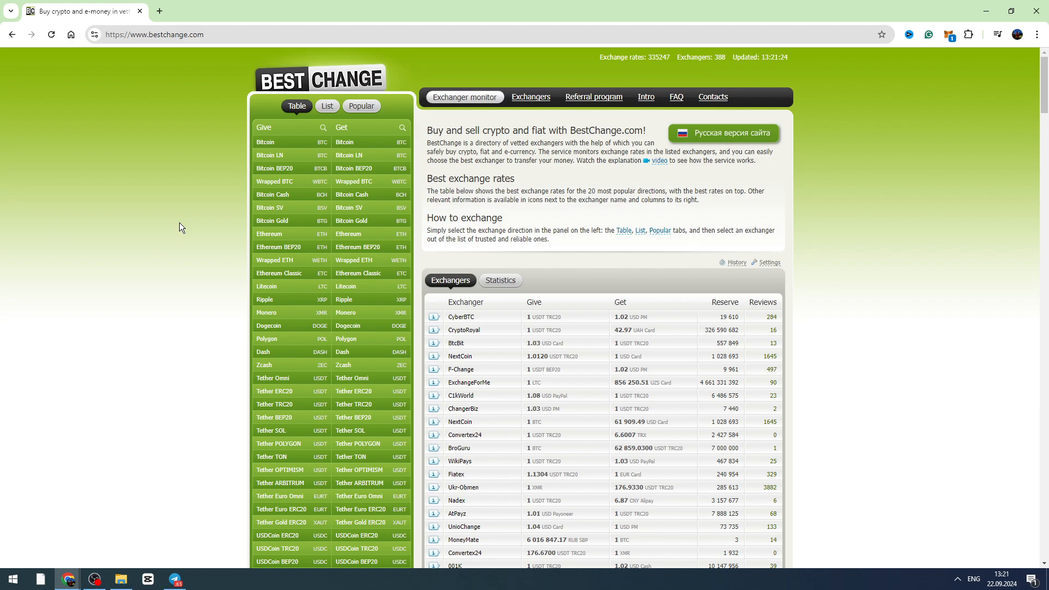
mouse_move(239, 127)
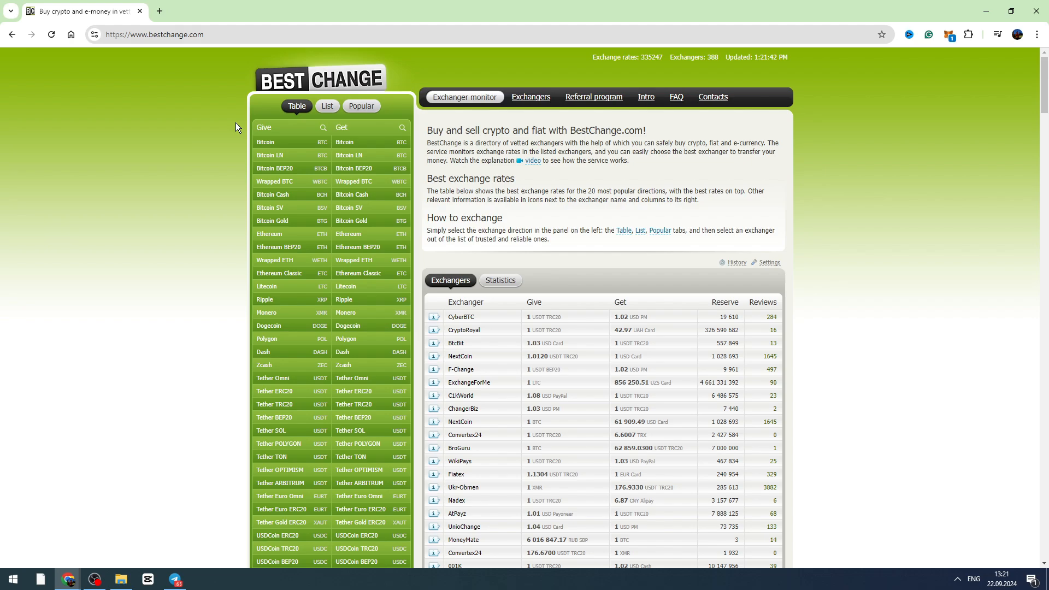
mouse_move(232, 132)
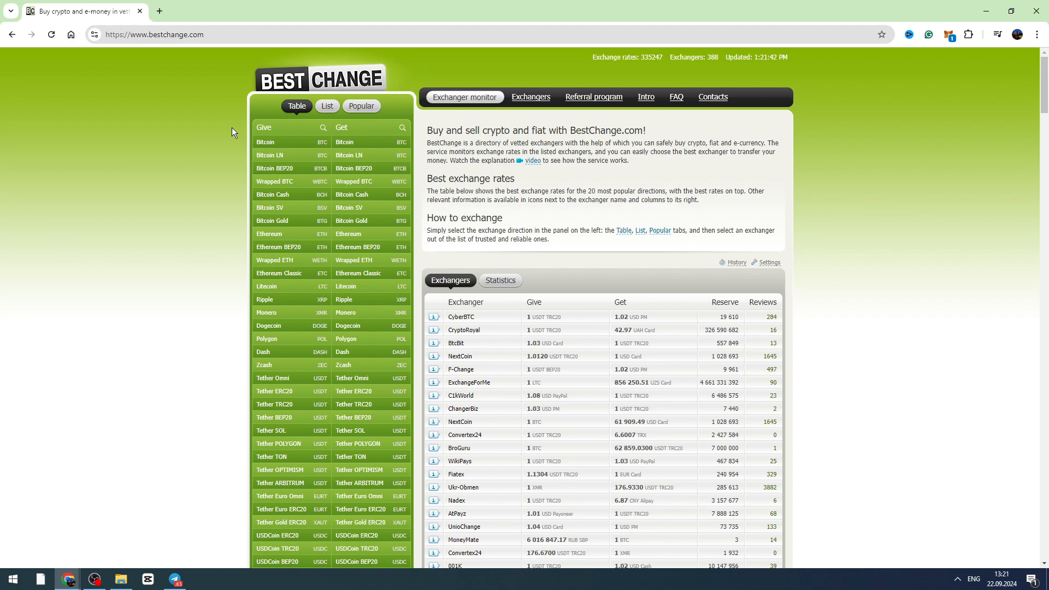
mouse_move(380, 164)
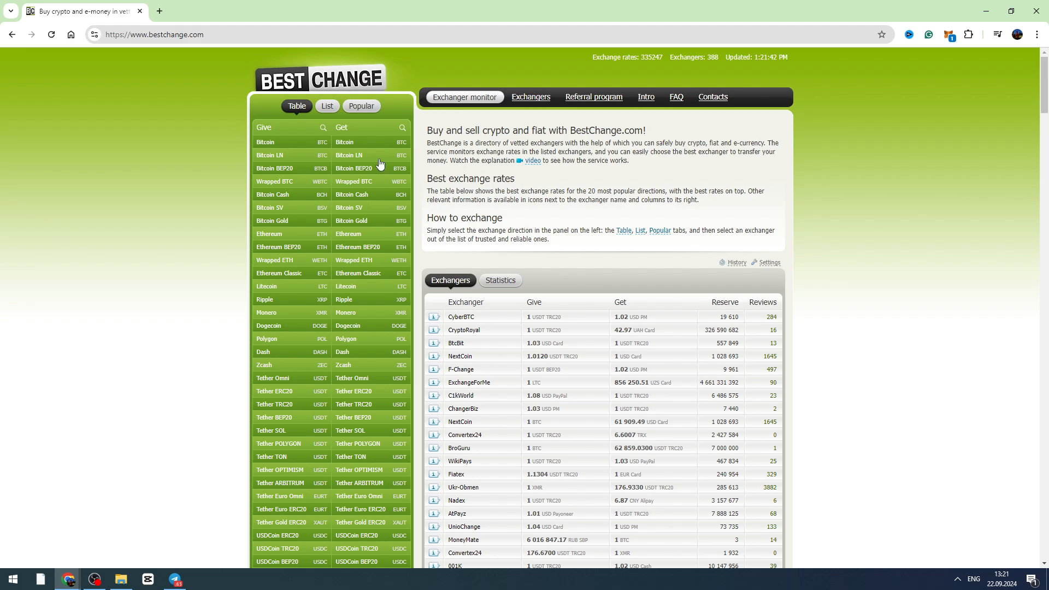
mouse_move(330, 83)
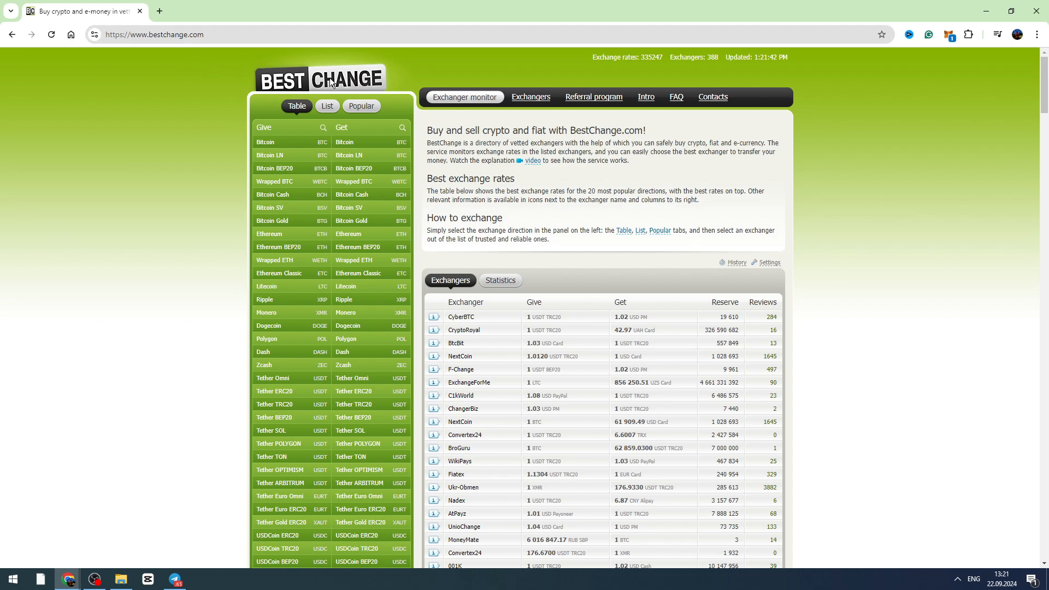
mouse_move(275, 193)
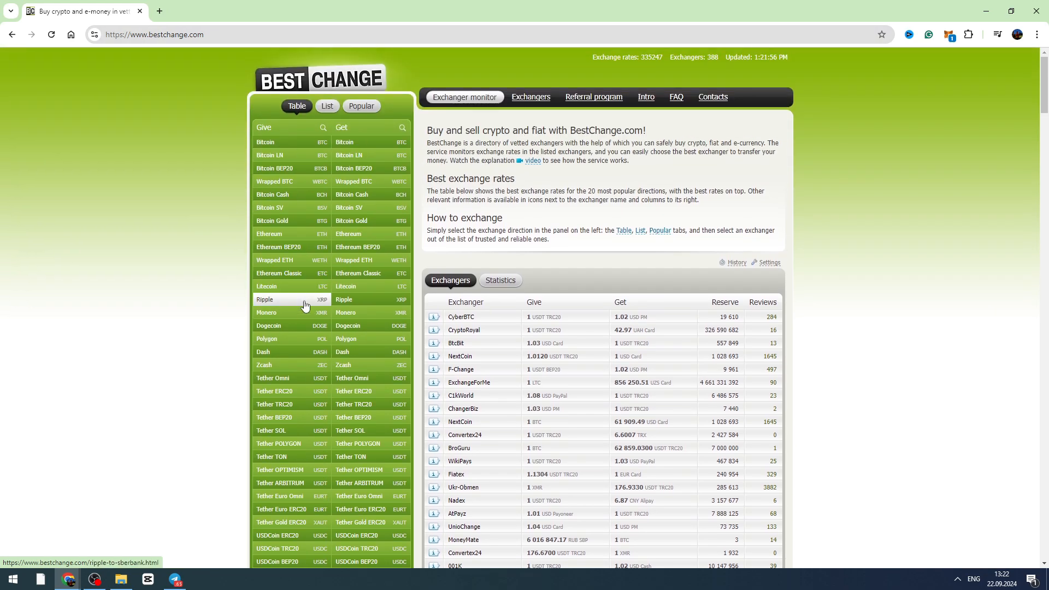
Step: Search the page for 'ton' and scroll down to the Toncoin row
scroll("down", 3)
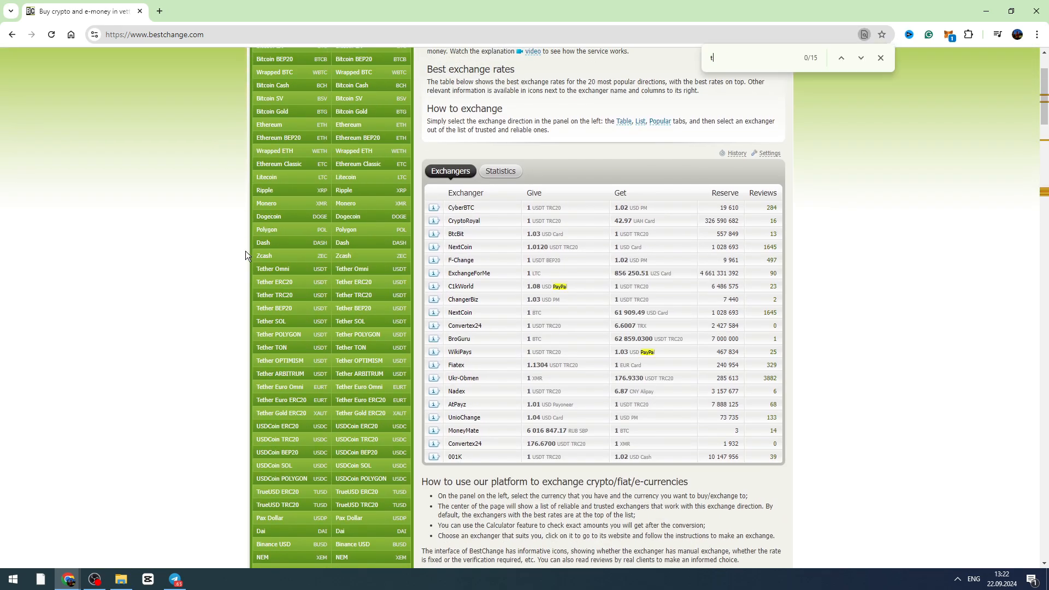
type("on")
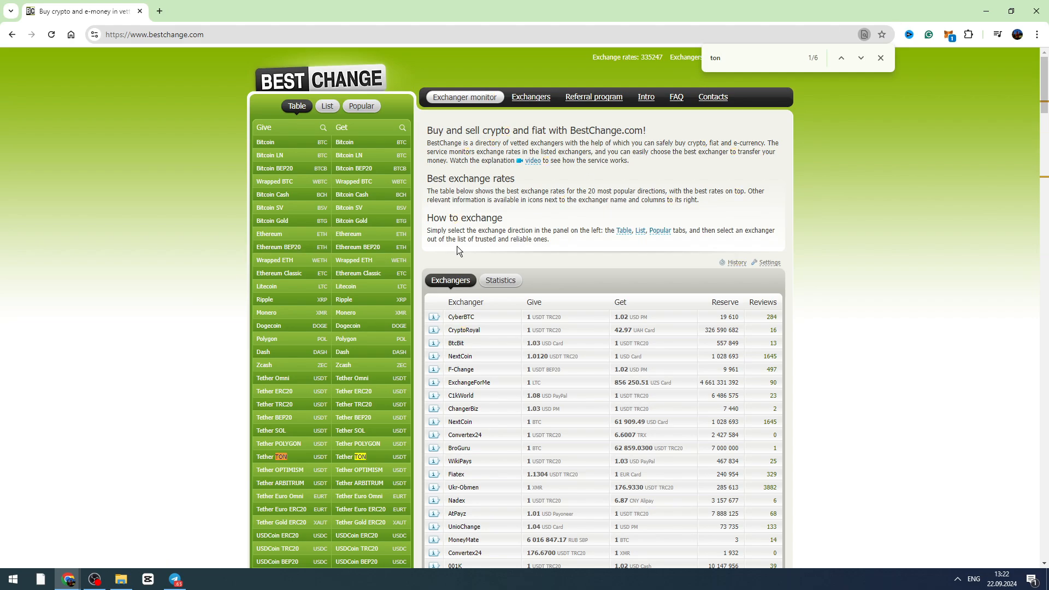
scroll("down", 3)
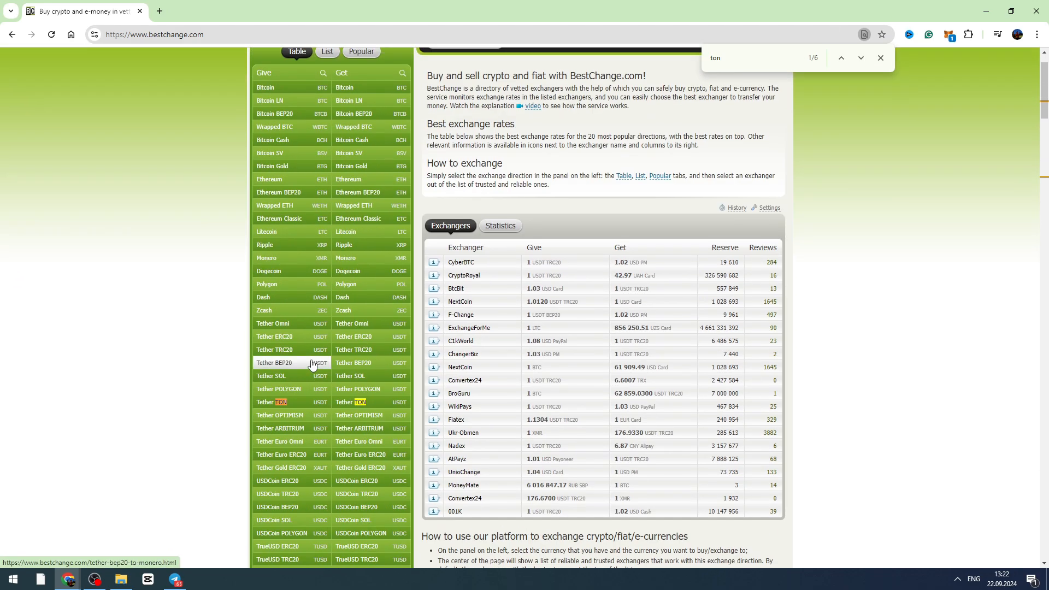
scroll("down", 3)
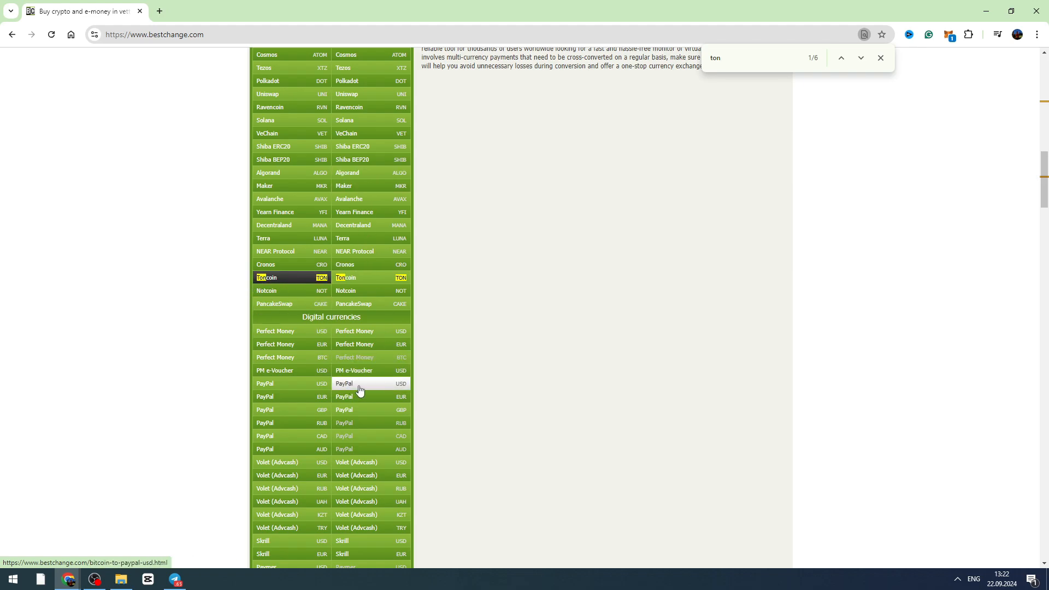
Step: Pick PayPal USD as the currency to receive for Toncoin
left_click(372, 383)
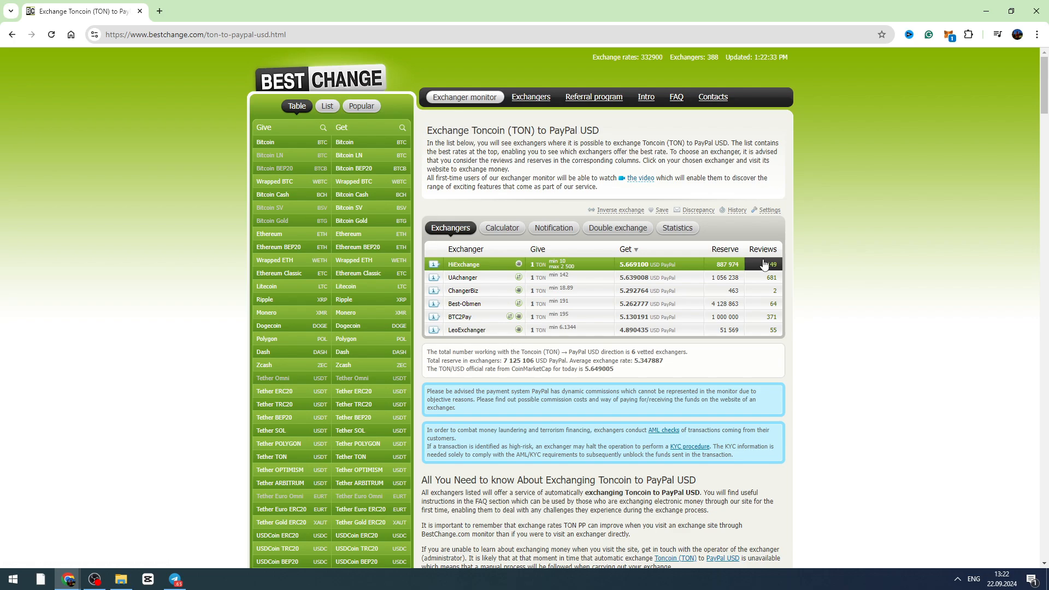
mouse_move(769, 271)
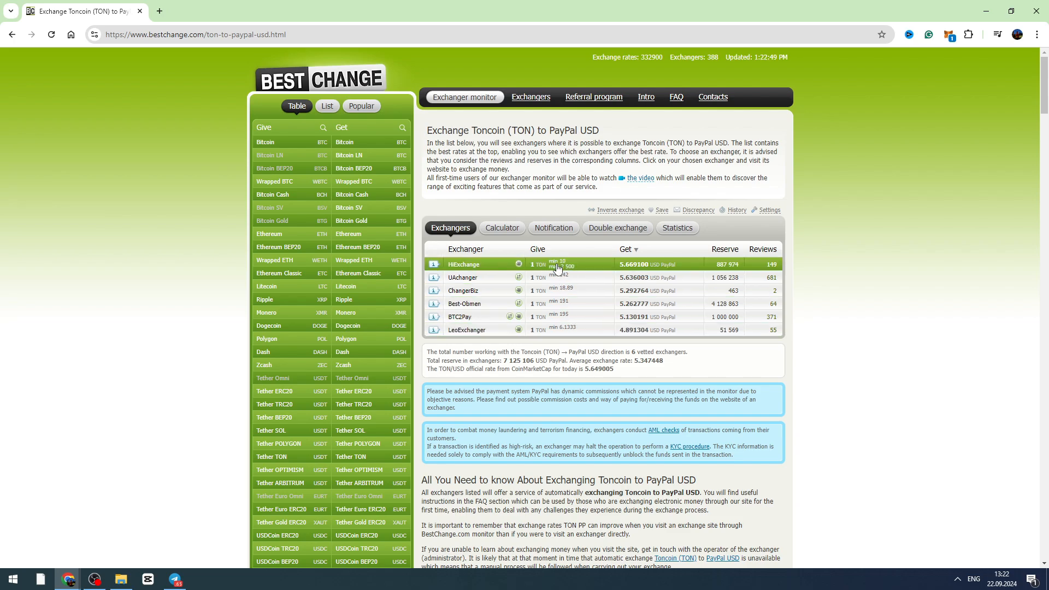
mouse_move(772, 266)
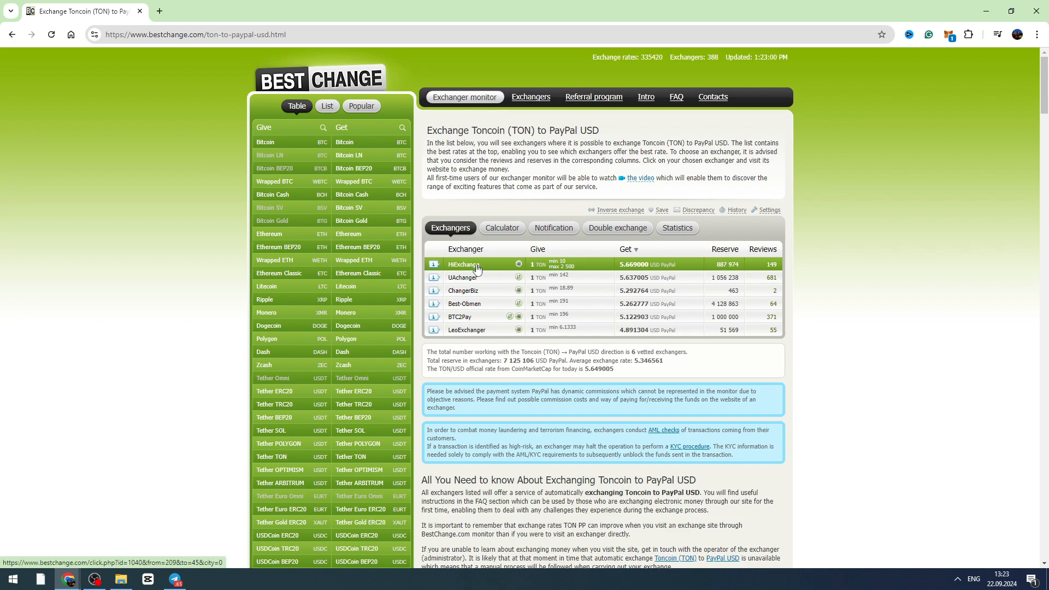
Step: Choose HiExchange's offer, enter 20 TON to send, and continue
left_click(463, 263)
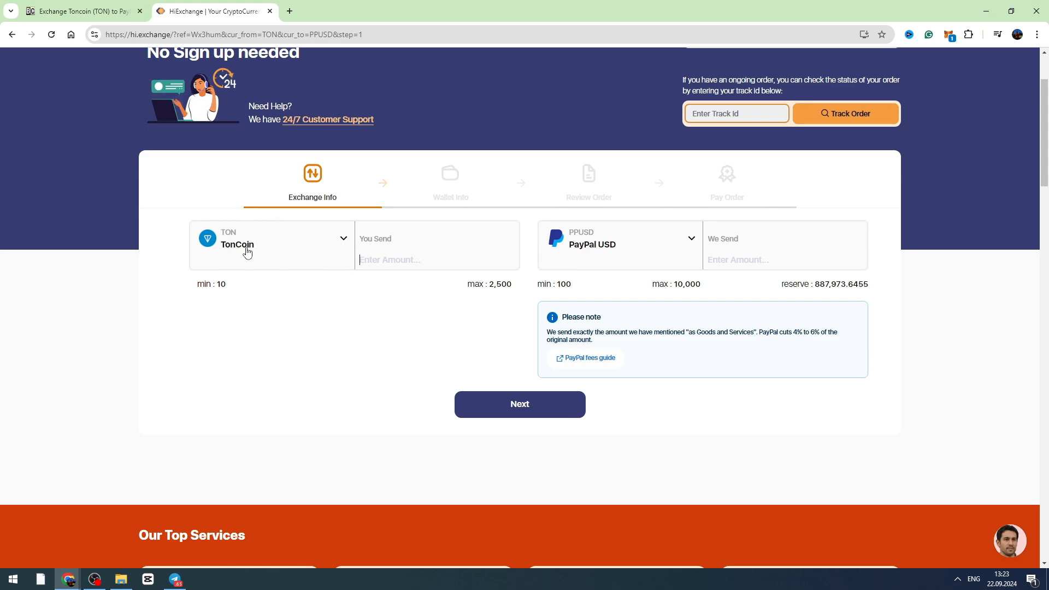
mouse_move(155, 309)
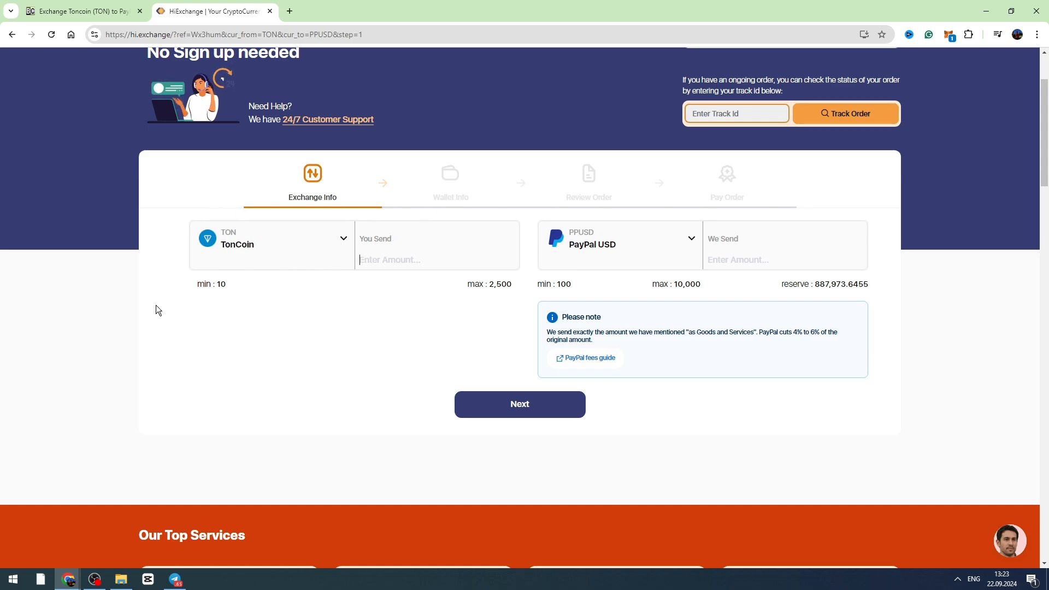
type("20")
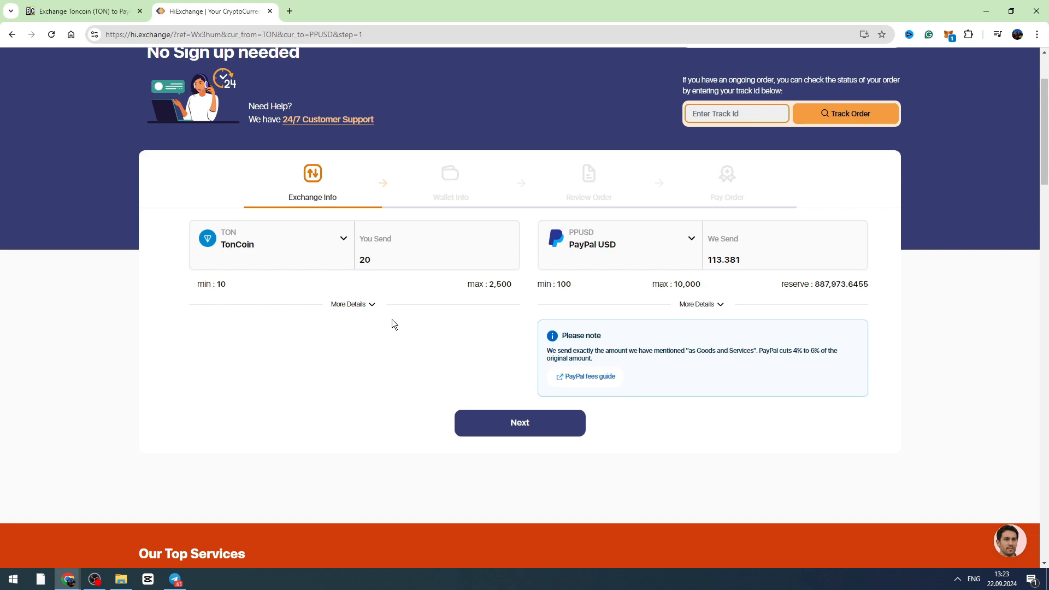
left_click(519, 422)
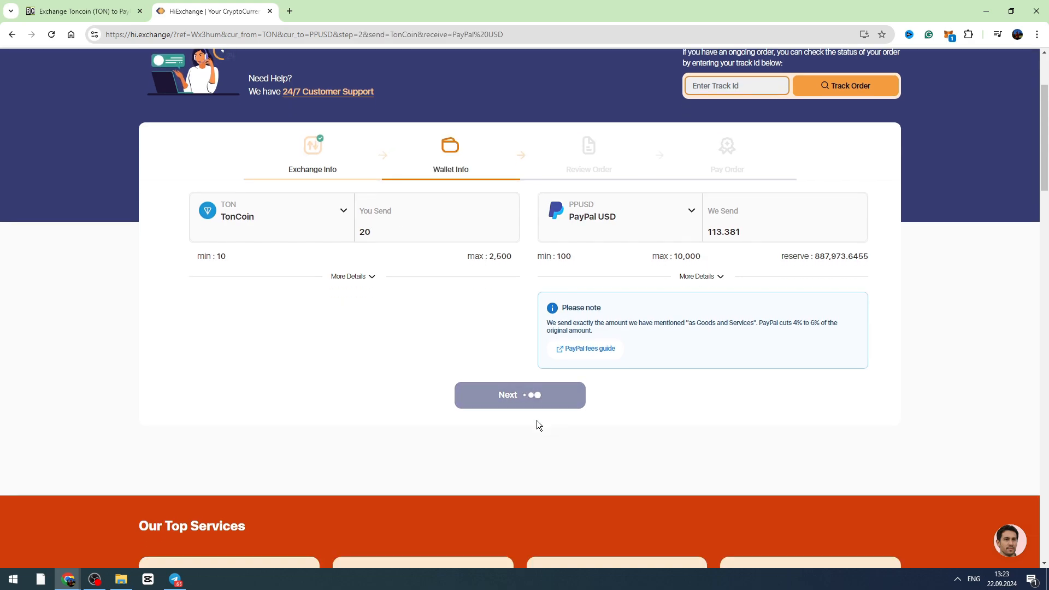
left_click(519, 394)
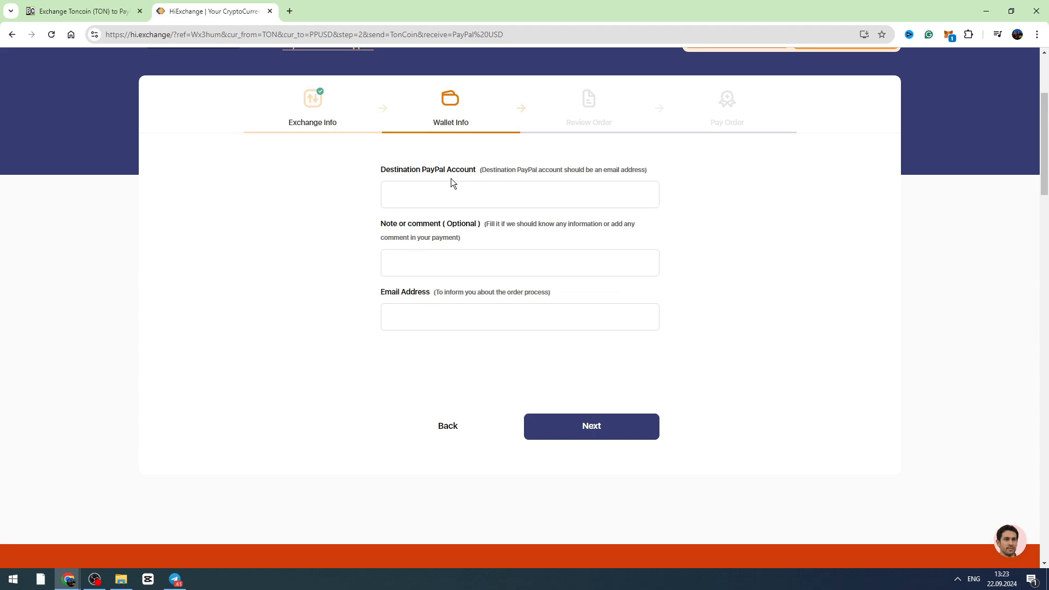
mouse_move(448, 187)
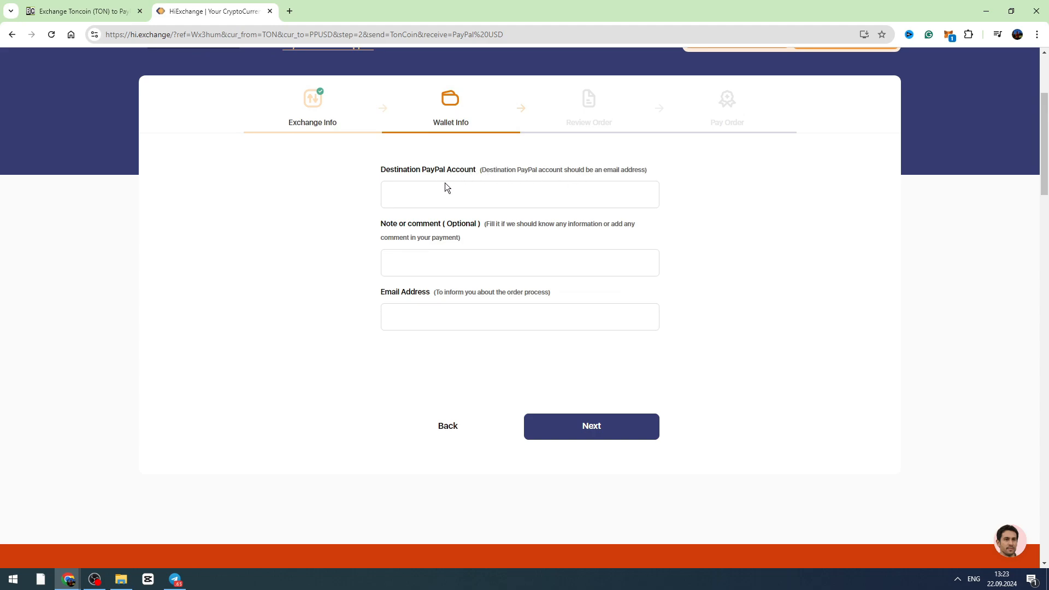
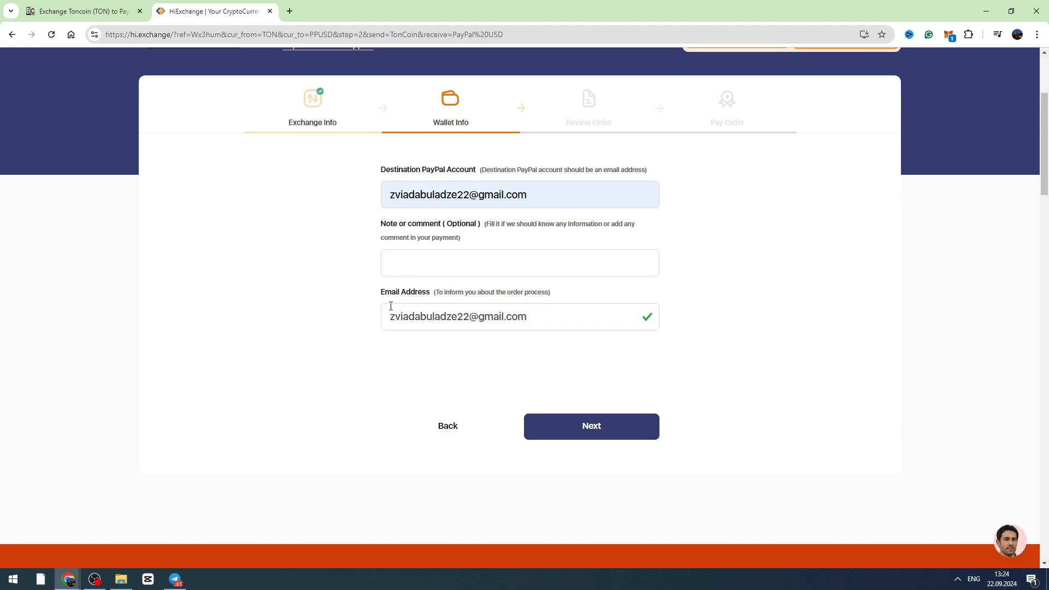
mouse_move(403, 301)
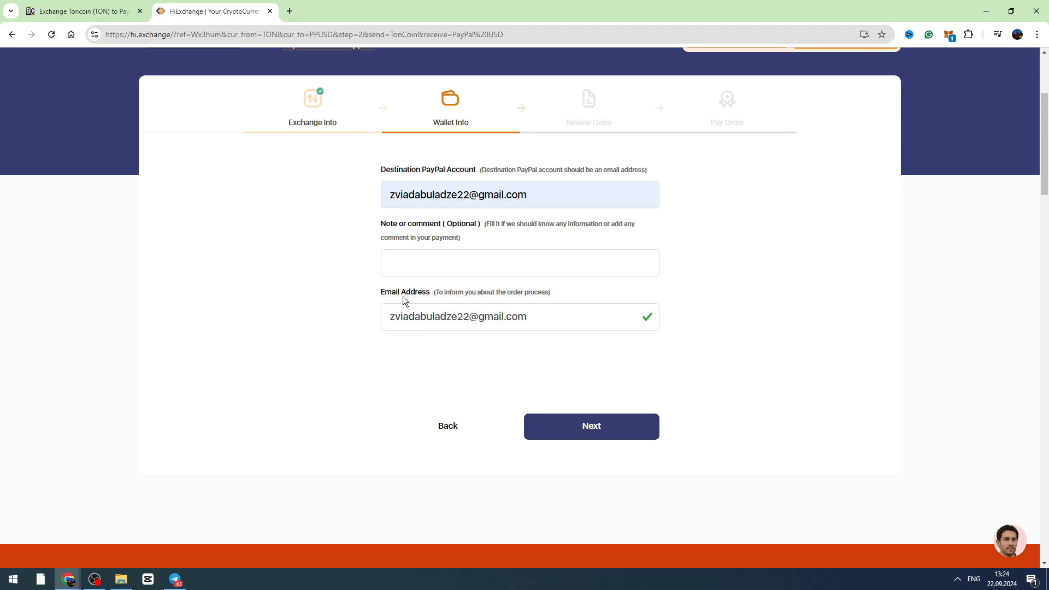
mouse_move(577, 462)
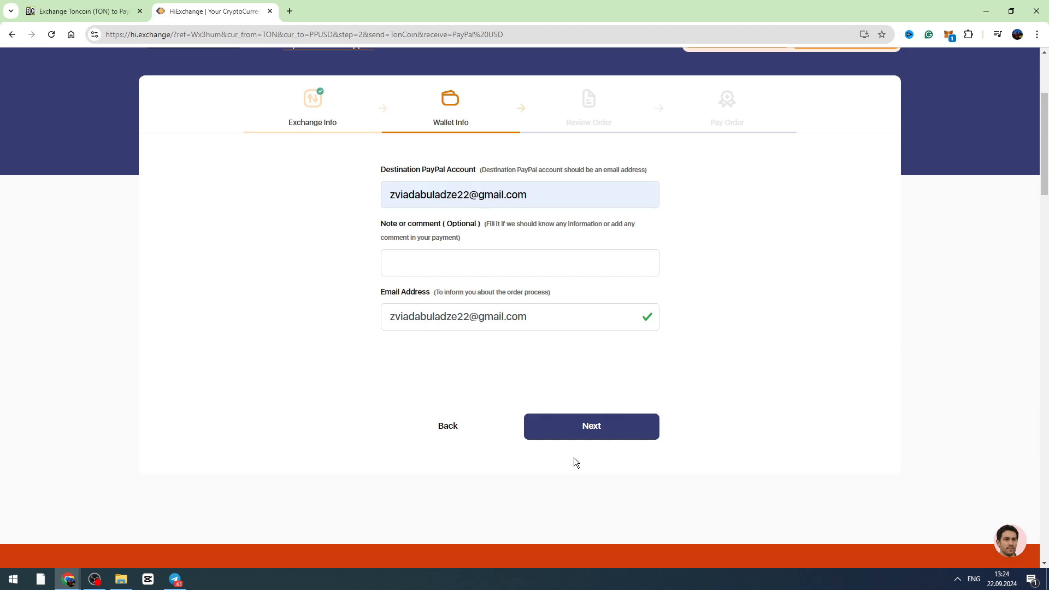
left_click(591, 426)
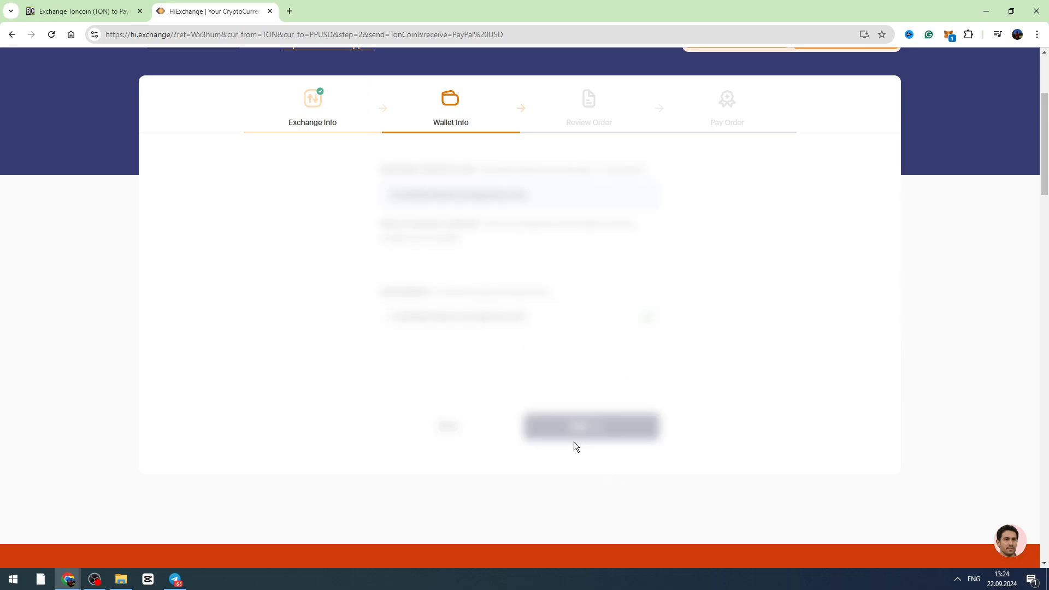
Step: Check the 20 TON and 113.381 PPUSD amounts, scrolling to View And Check
left_click(590, 426)
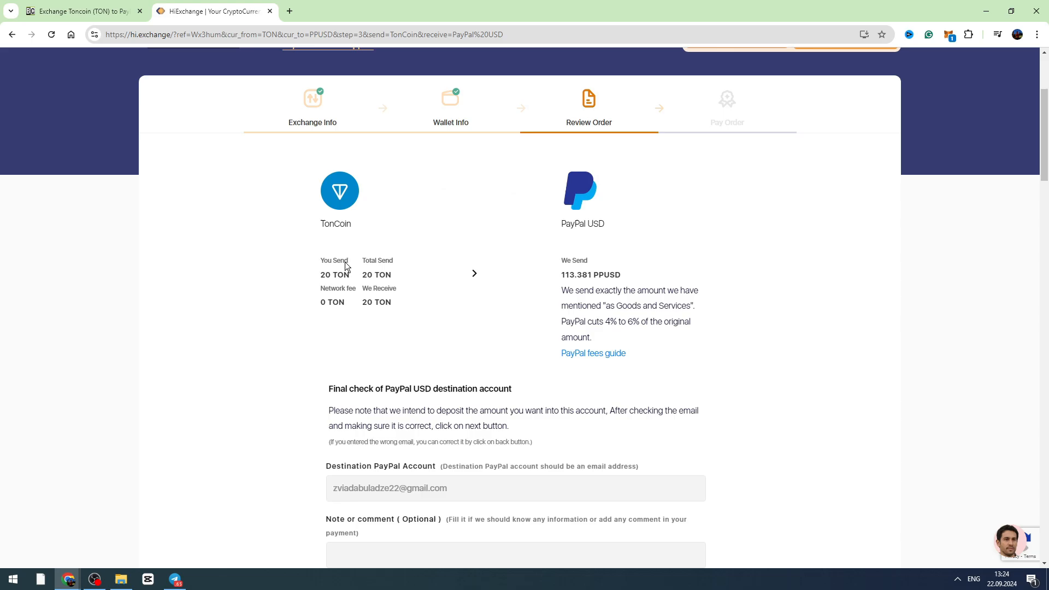
scroll("down", 3)
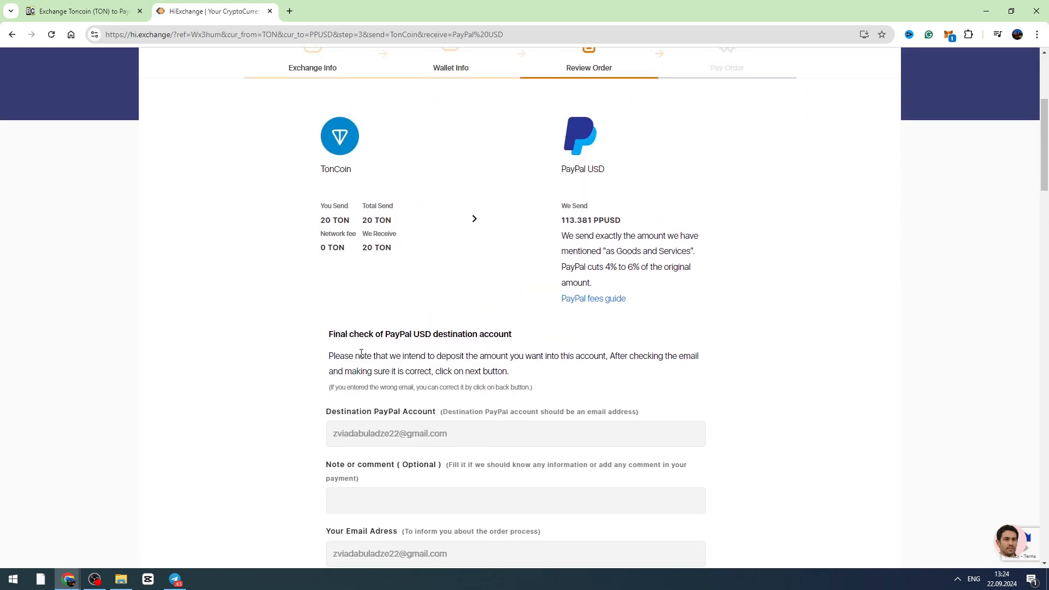
mouse_move(337, 214)
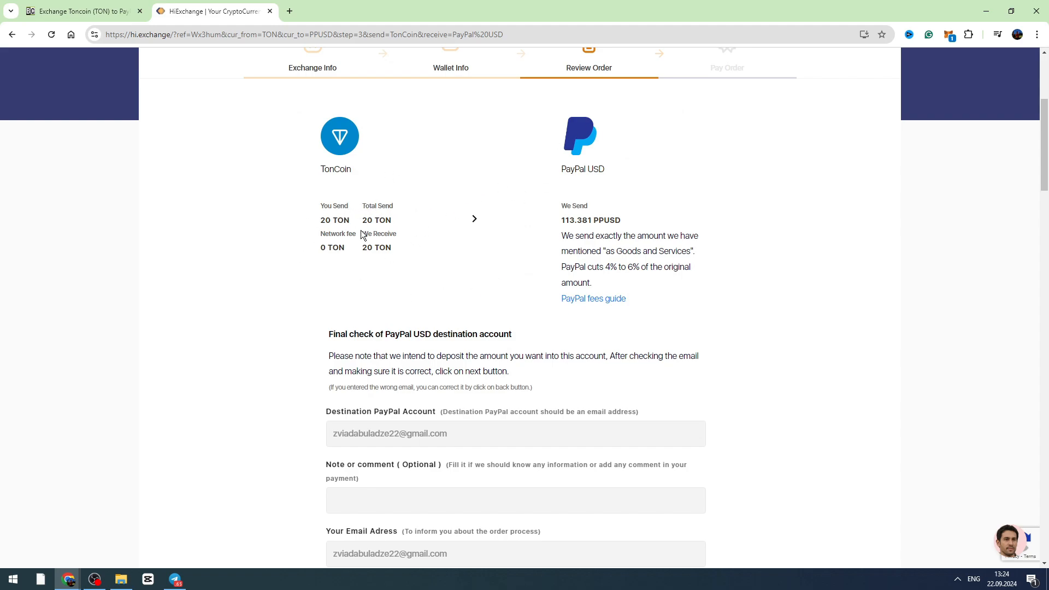
mouse_move(384, 245)
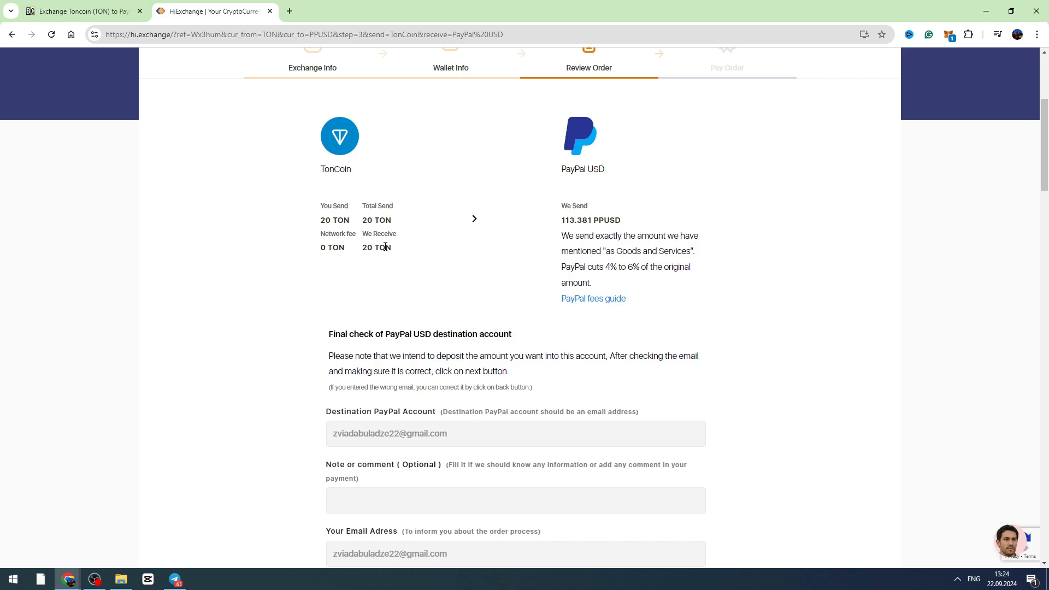
double_click(382, 247)
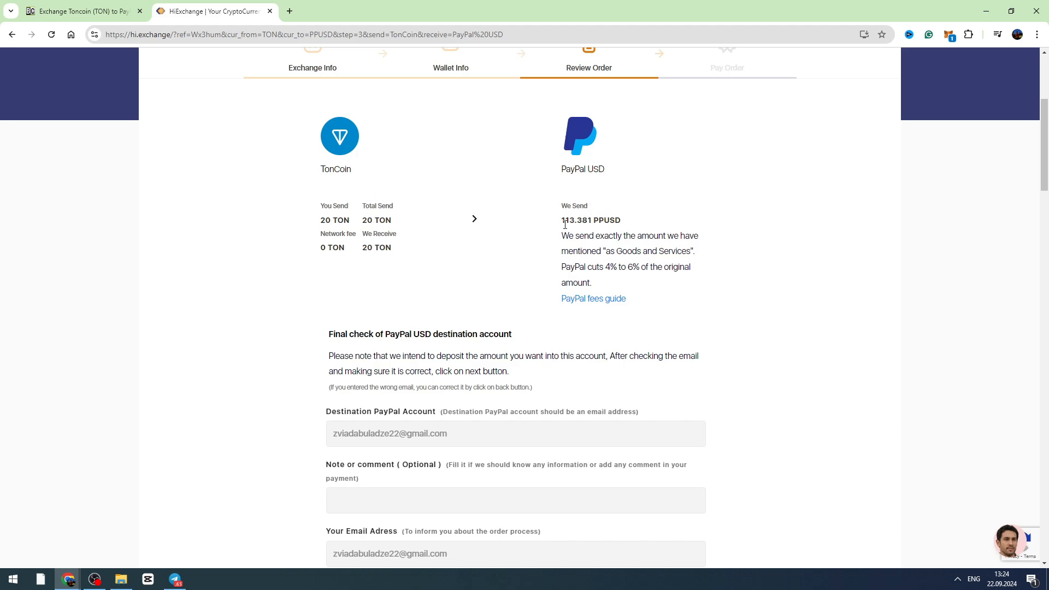
double_click(580, 220)
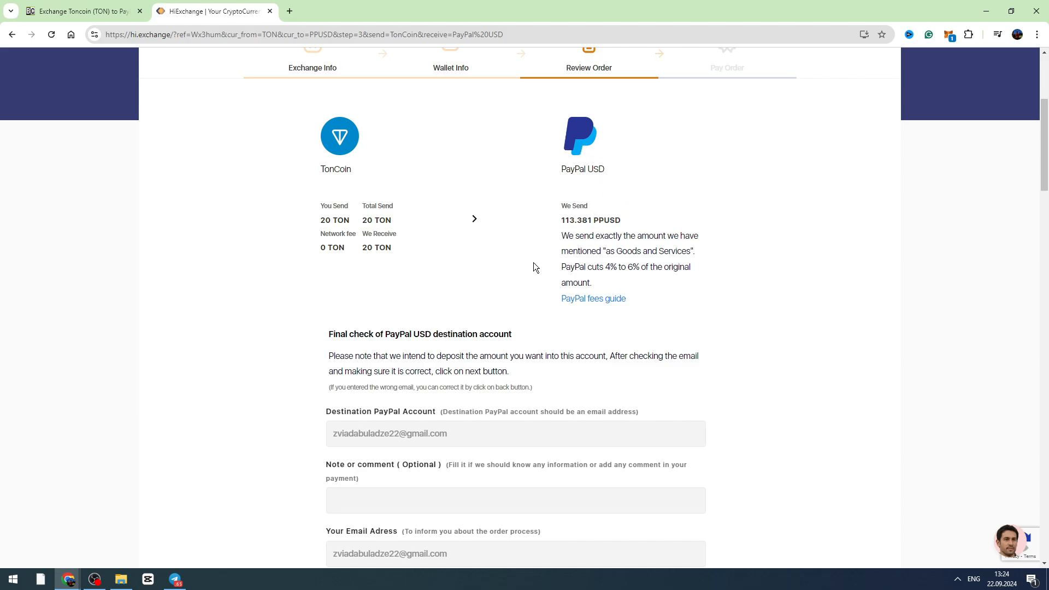
scroll("down", 3)
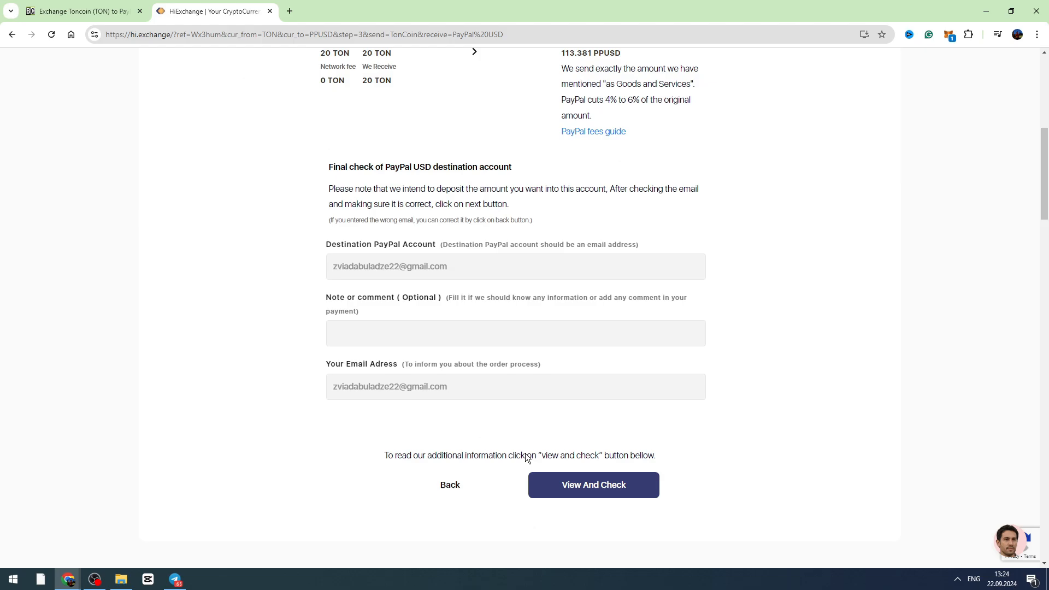
scroll("down", 3)
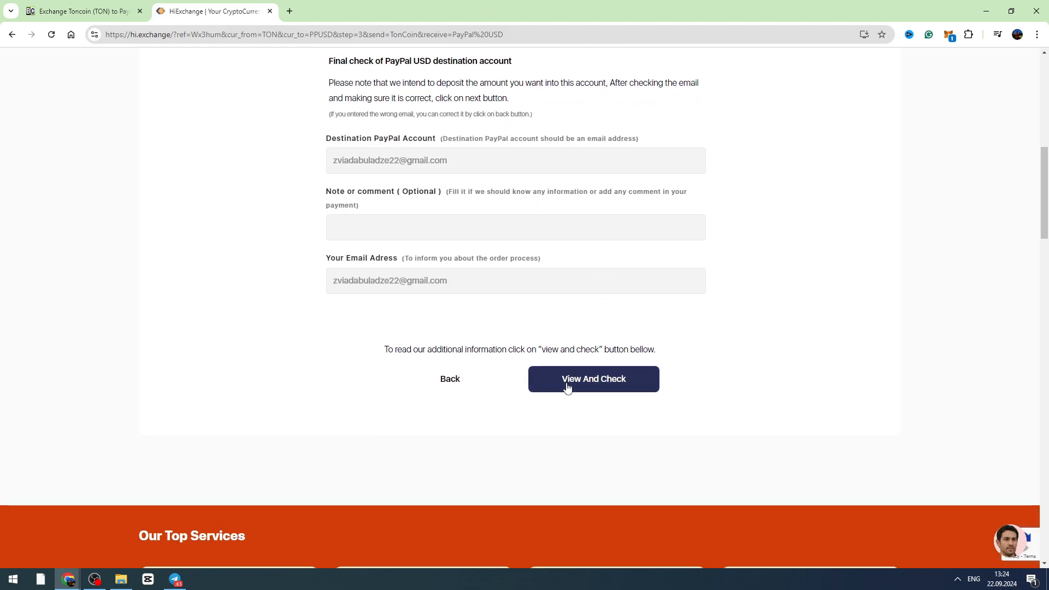
Step: Agree to the Terms of Service in Additional information and confirm the order
left_click(593, 379)
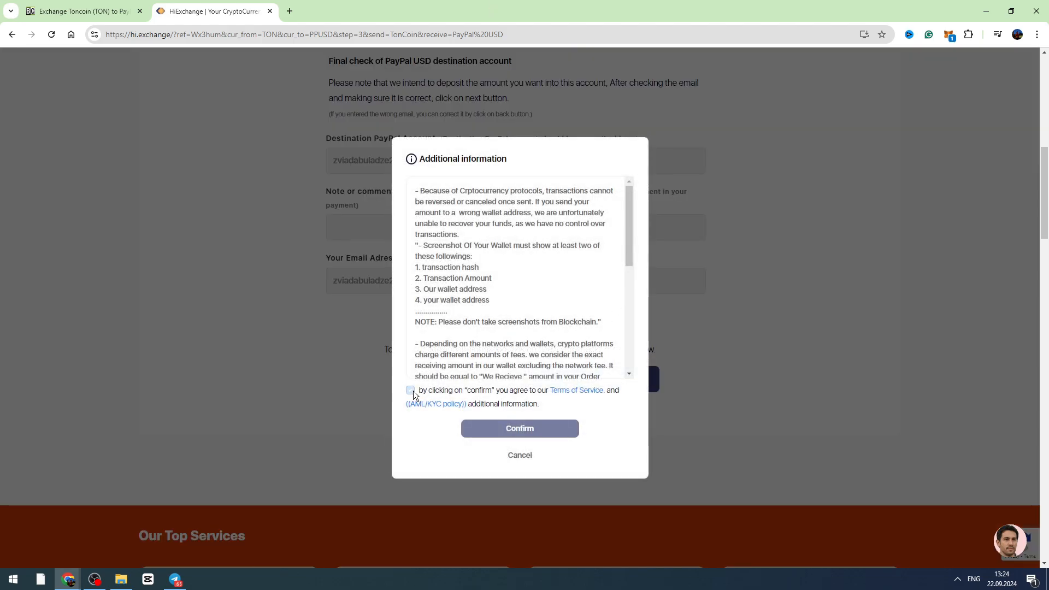
left_click(411, 390)
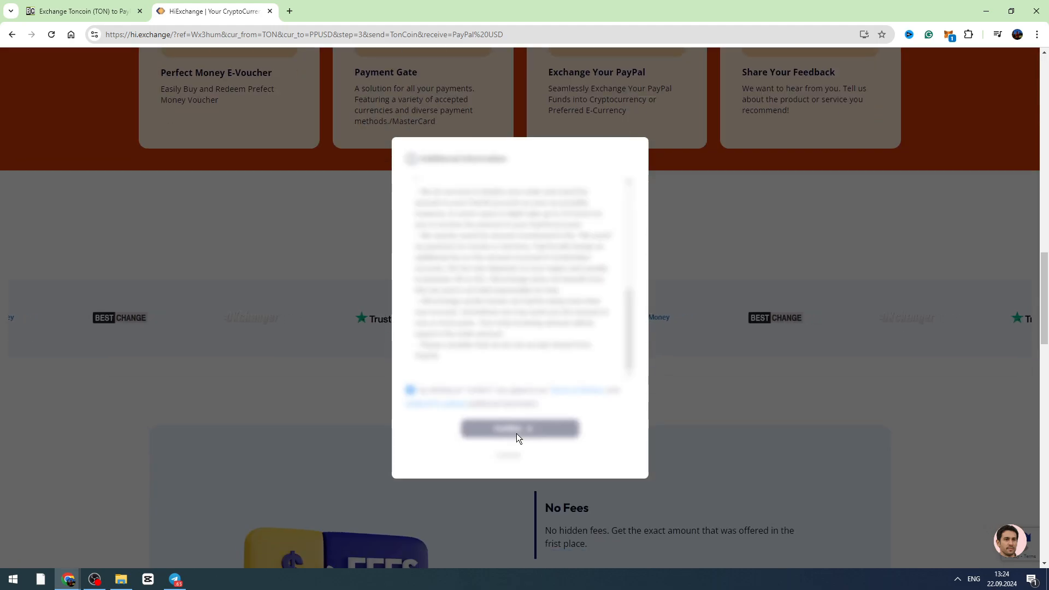
left_click(520, 429)
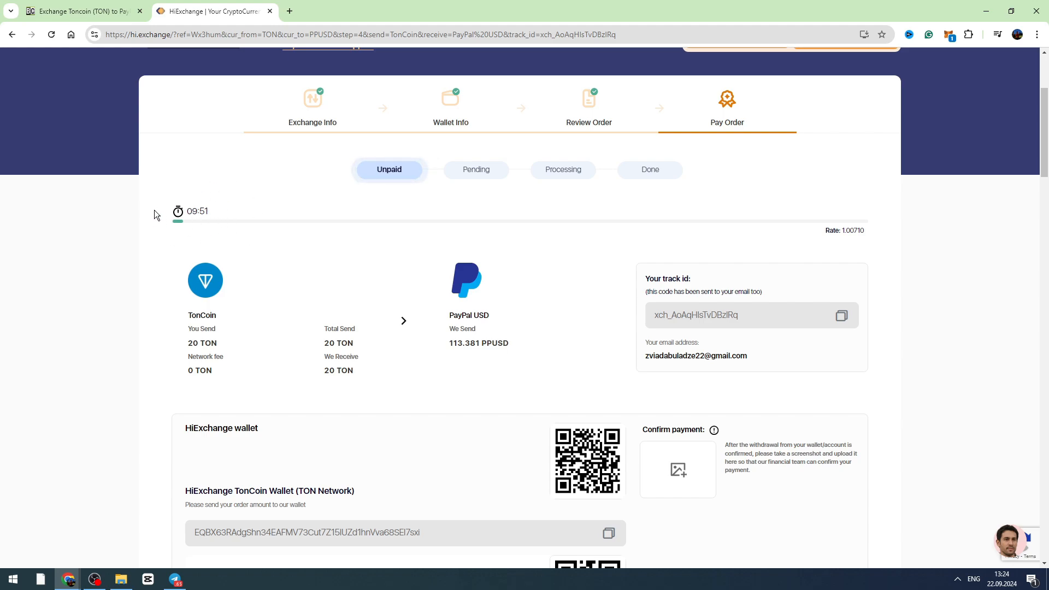
scroll("down", 3)
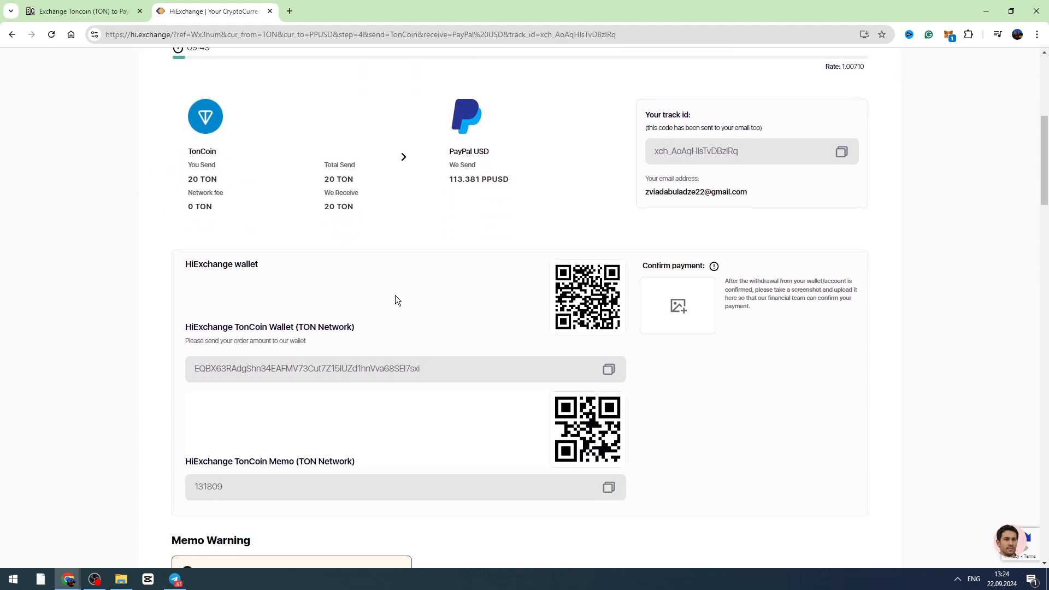
scroll("down", 3)
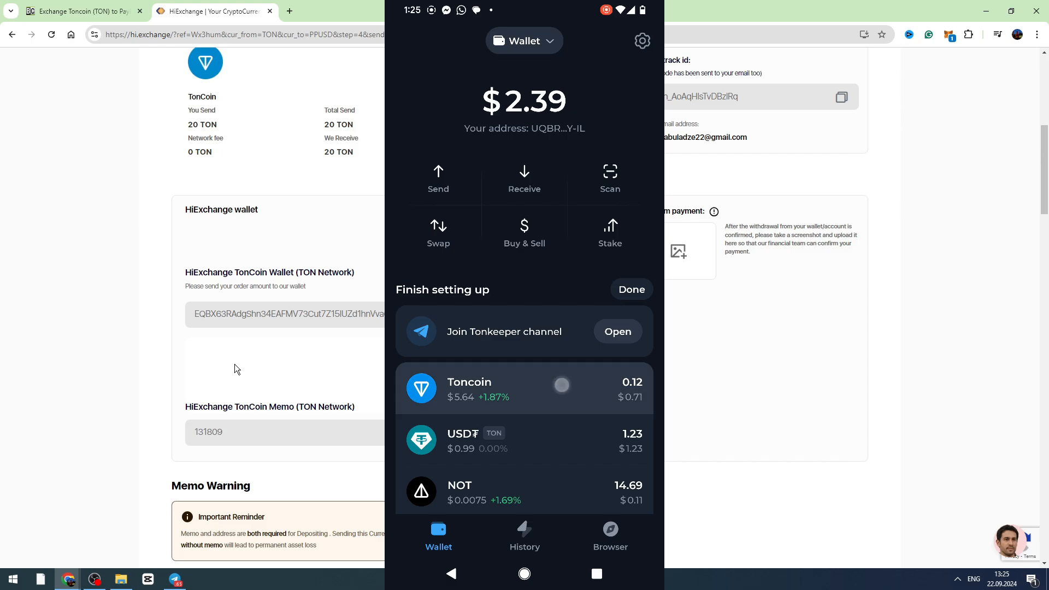
Step: Send TON to HiExchange's address with pasted comment 131809, then continue to the amount
left_click(438, 177)
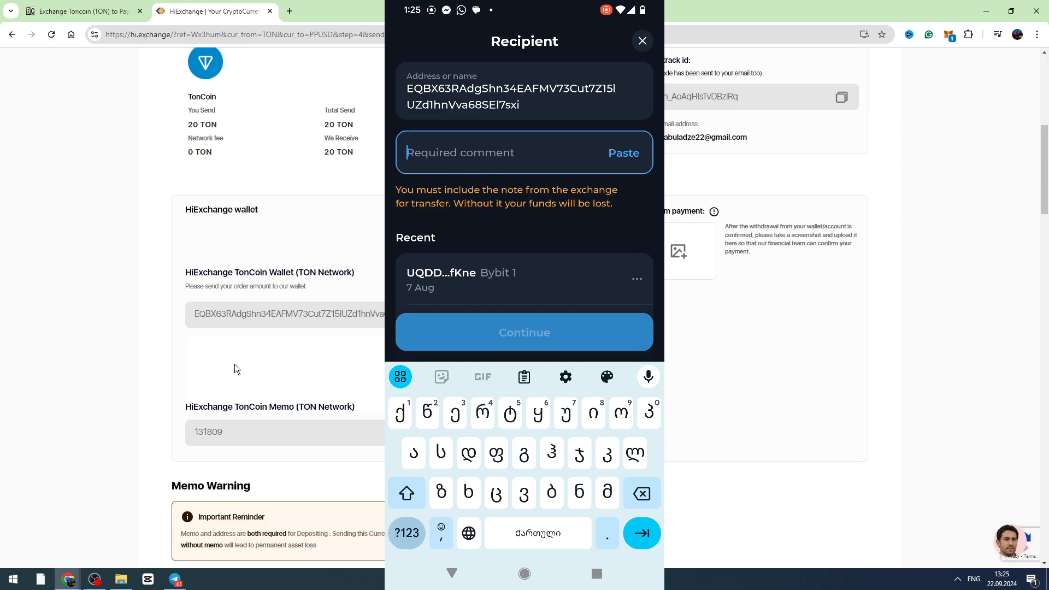
left_click(623, 153)
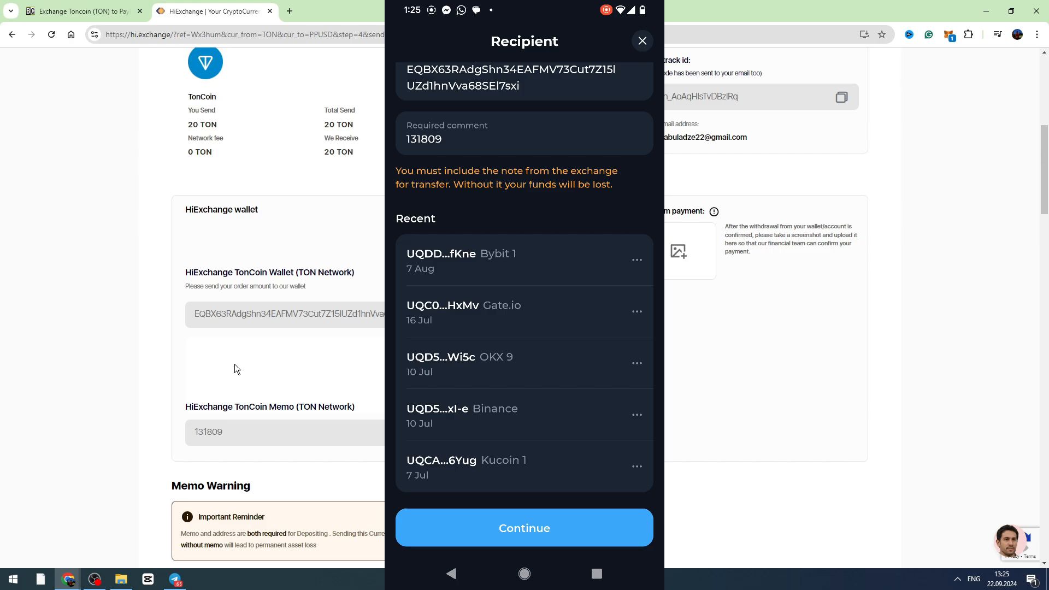
left_click(524, 528)
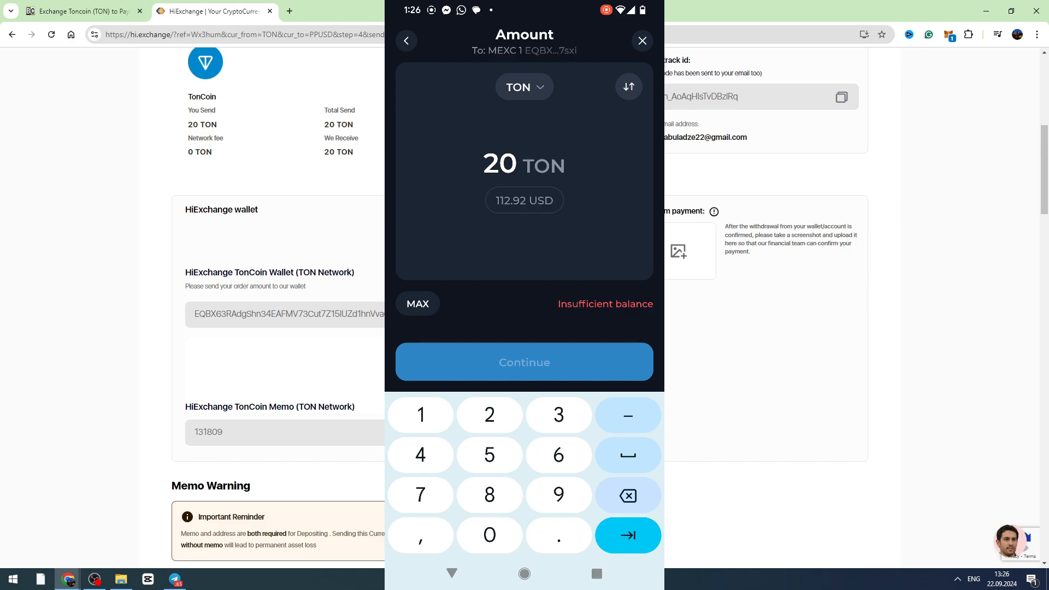
mouse_move(215, 384)
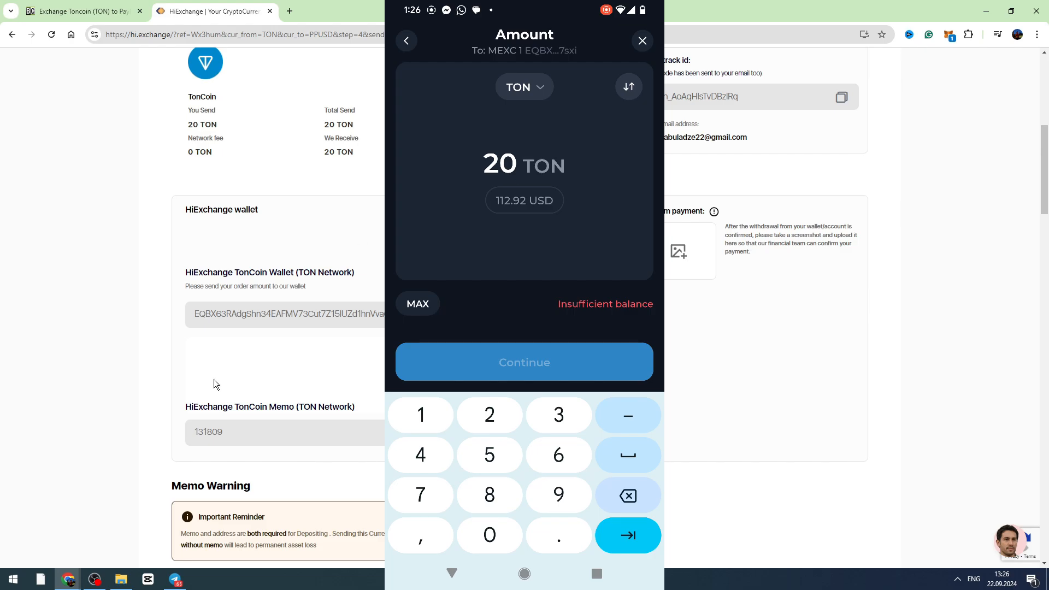